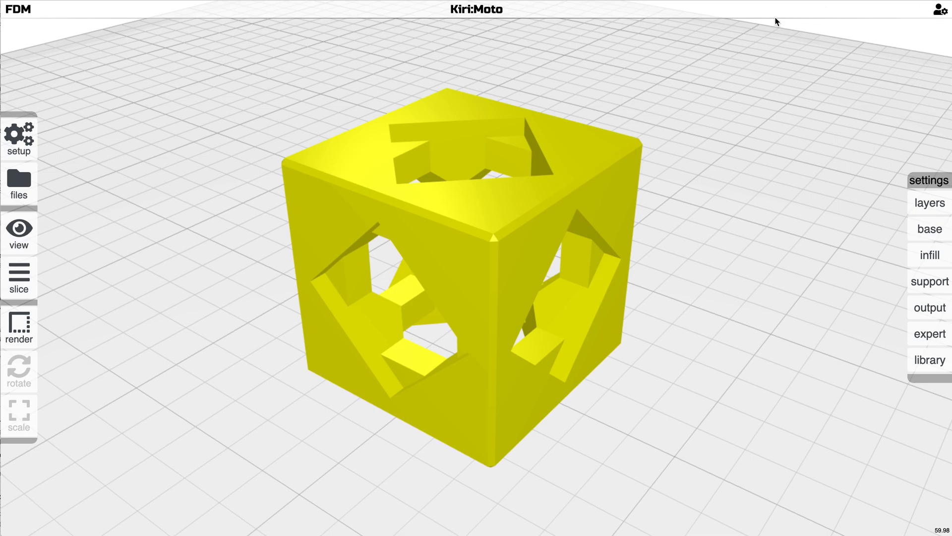
- Open the support settings panel and slice the yellow cube without any supports
click(938, 9)
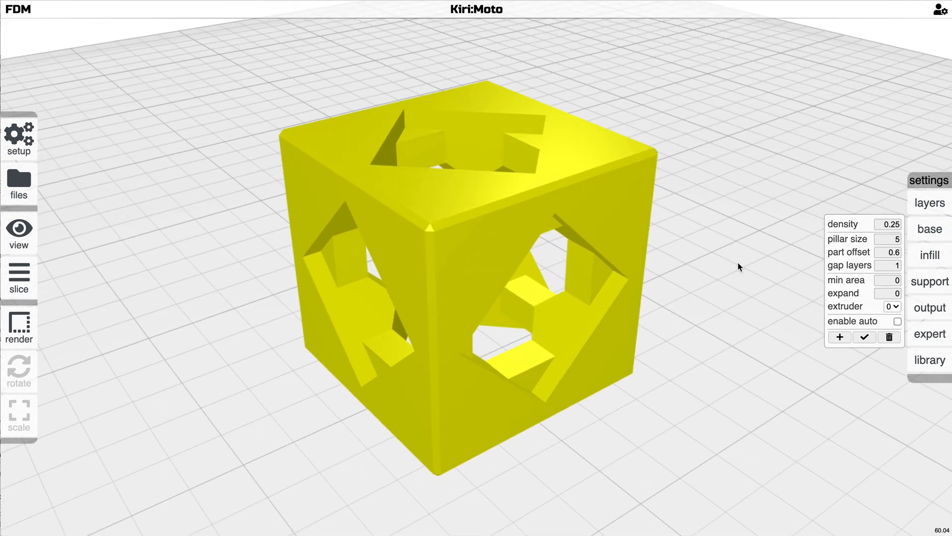
click(18, 279)
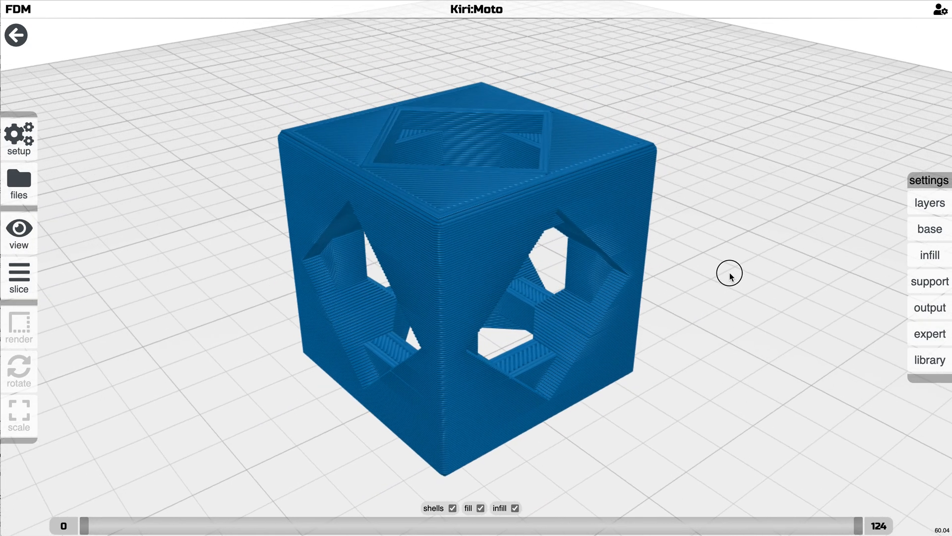
- Manually place a support pillar in the cube's front opening and re-slice with it
click(928, 282)
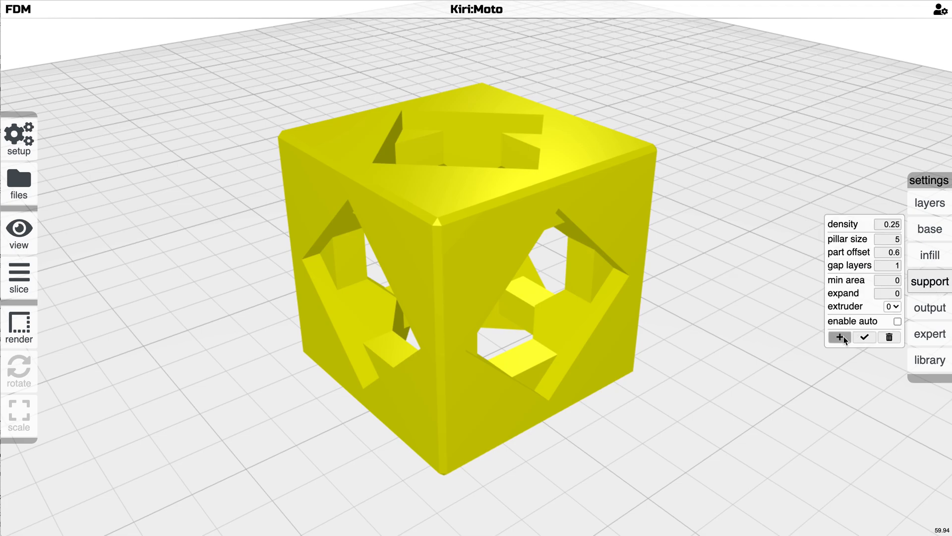
click(840, 337)
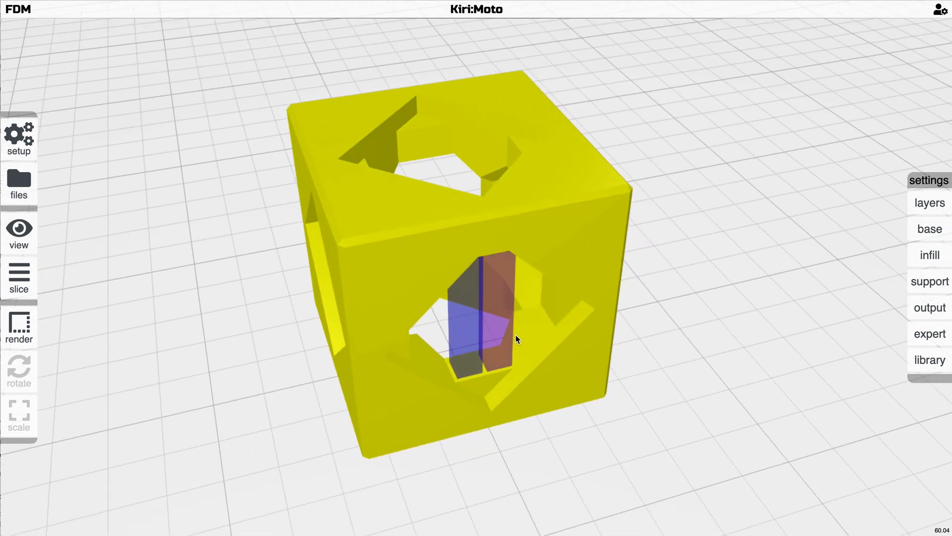
click(18, 277)
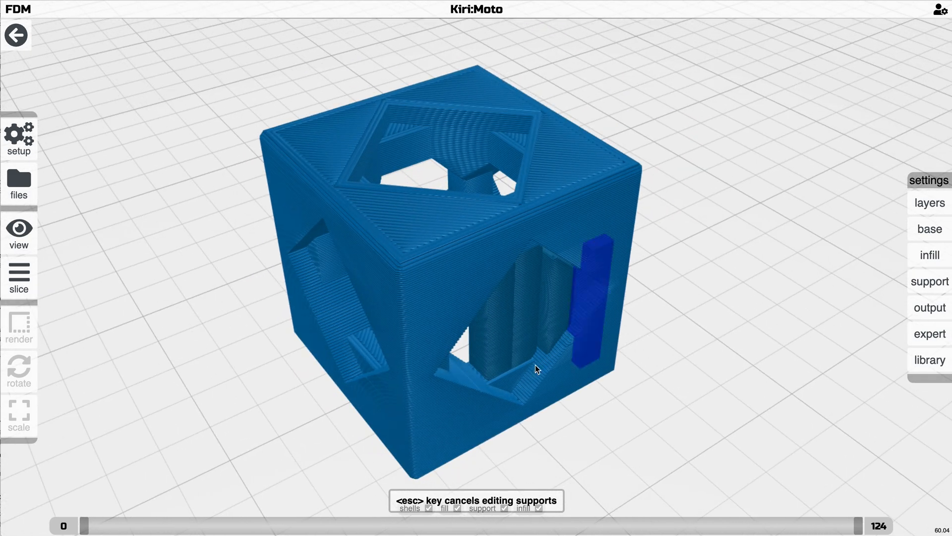
- Orbit the camera to inspect the blue support pillars in the cube's side openings
drag(536, 369, 580, 337)
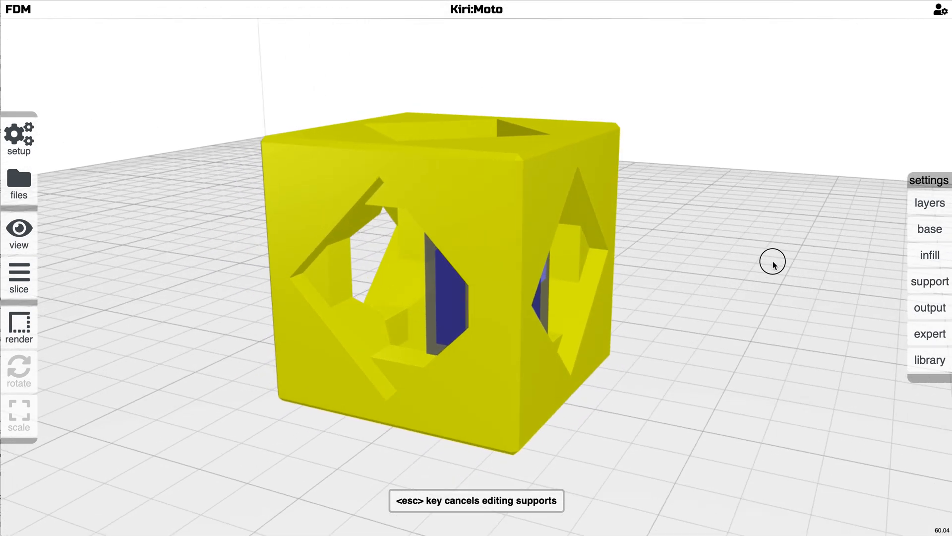
- Orbit to the front opening, add wider supports there, and return to model view
drag(773, 262, 497, 346)
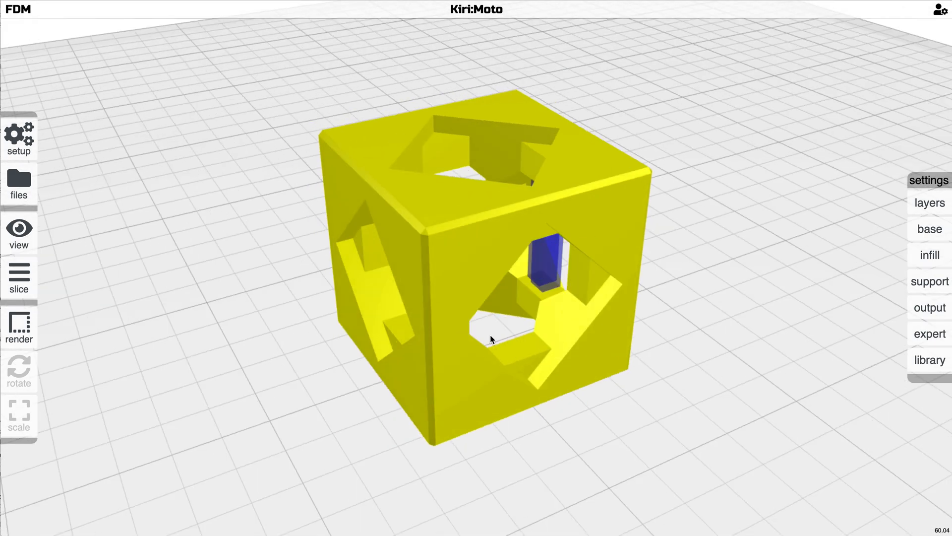
drag(492, 339, 580, 369)
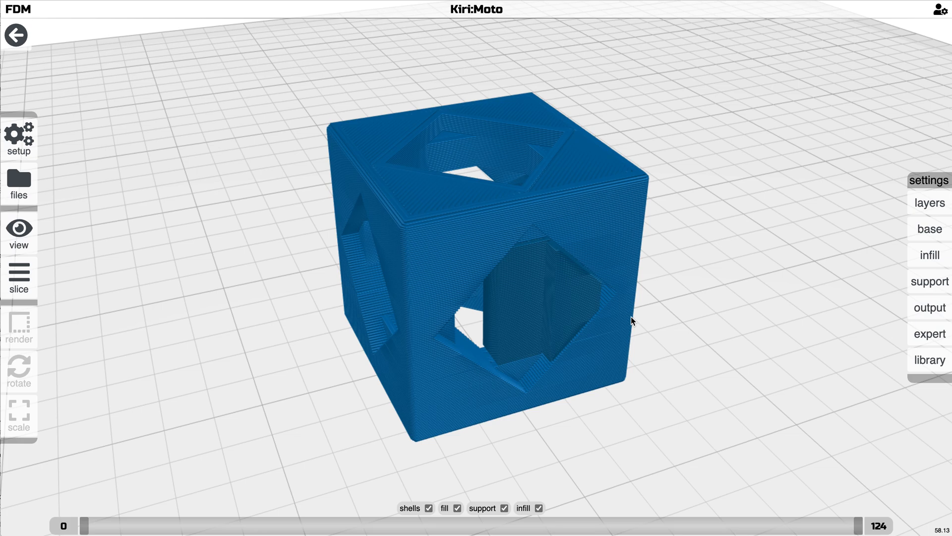
click(929, 281)
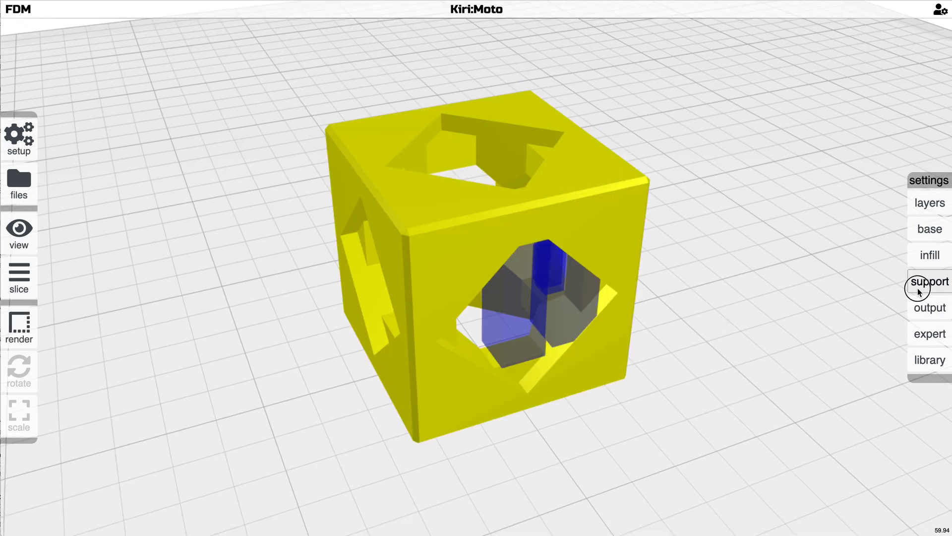
- Add pillars in both side openings, re-slice, and show the colour-coded layer preview
click(929, 281)
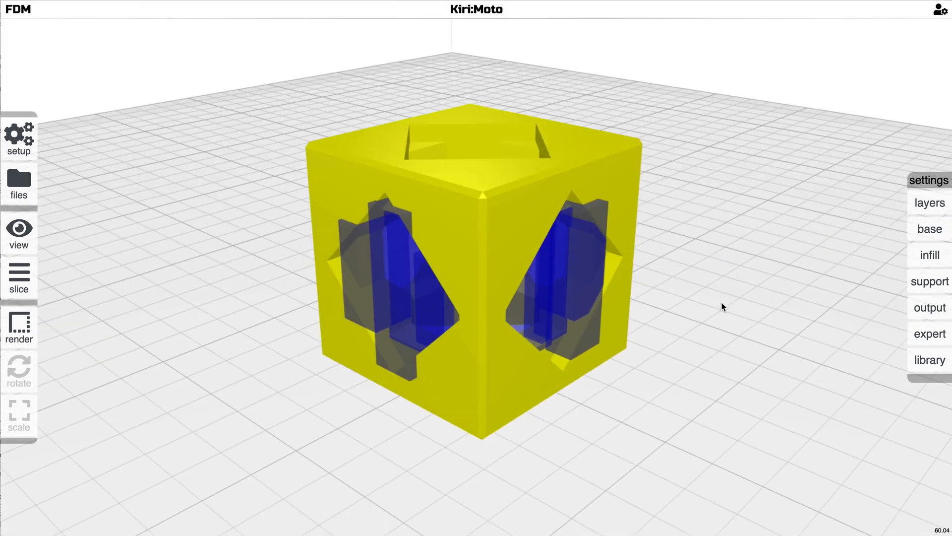
click(18, 278)
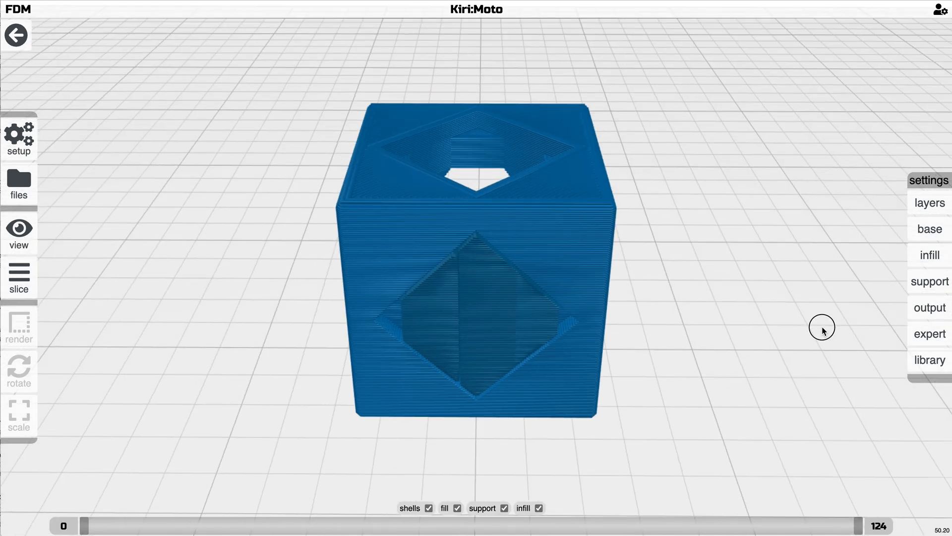
drag(823, 327, 355, 364)
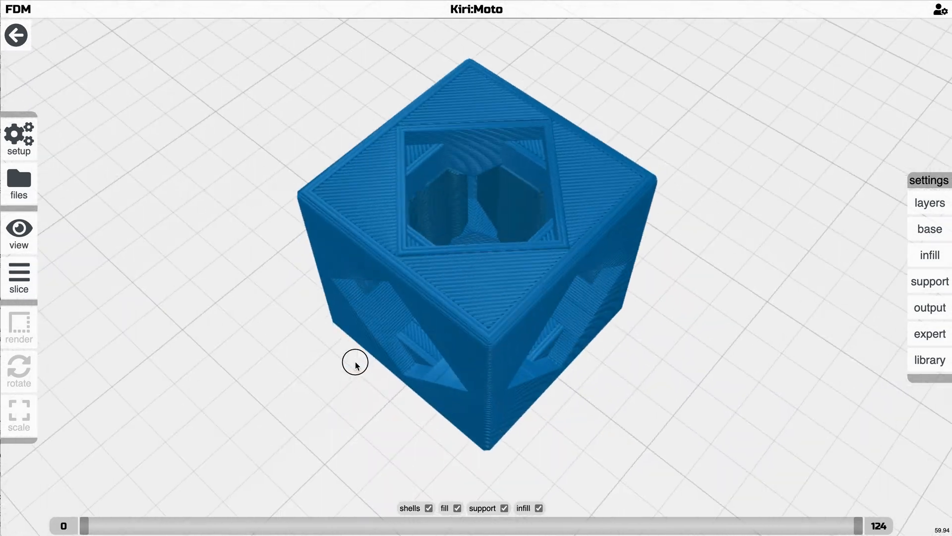
drag(355, 365, 685, 320)
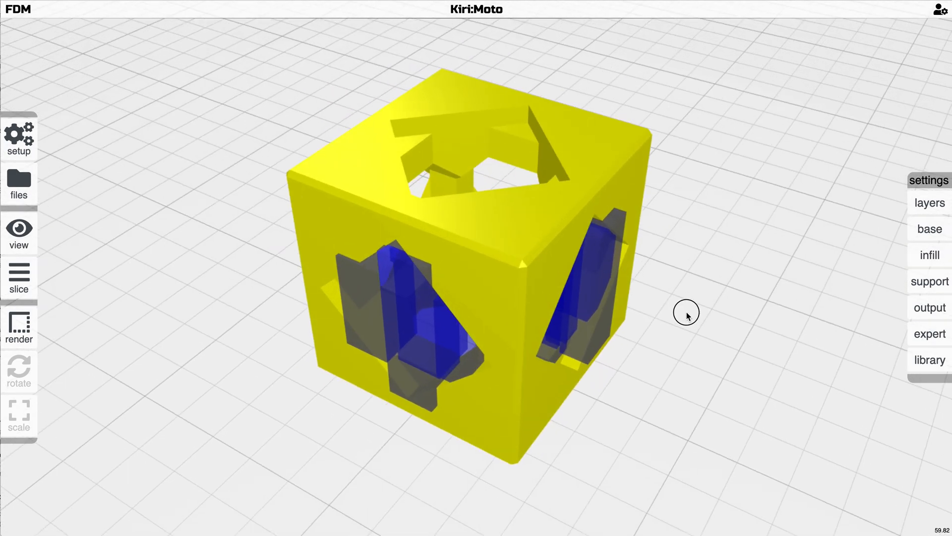
click(19, 278)
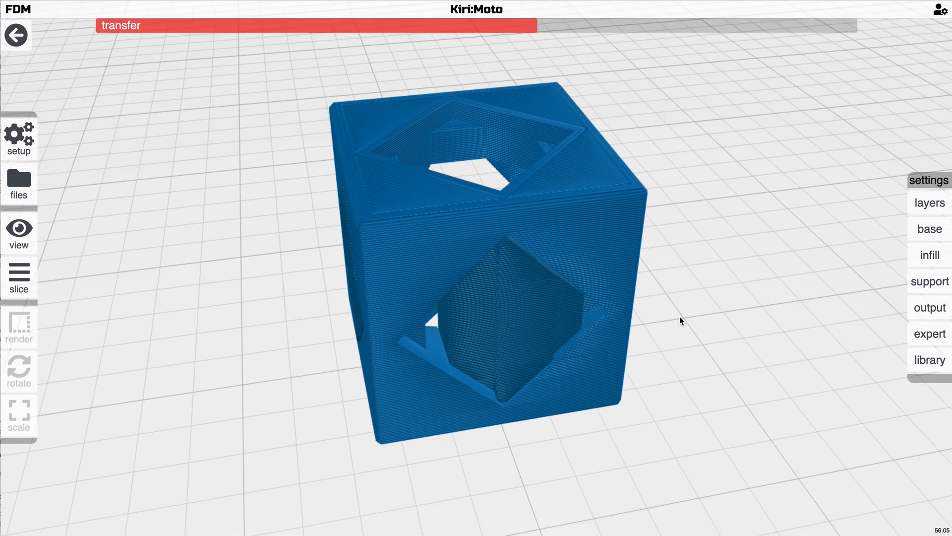
click(18, 276)
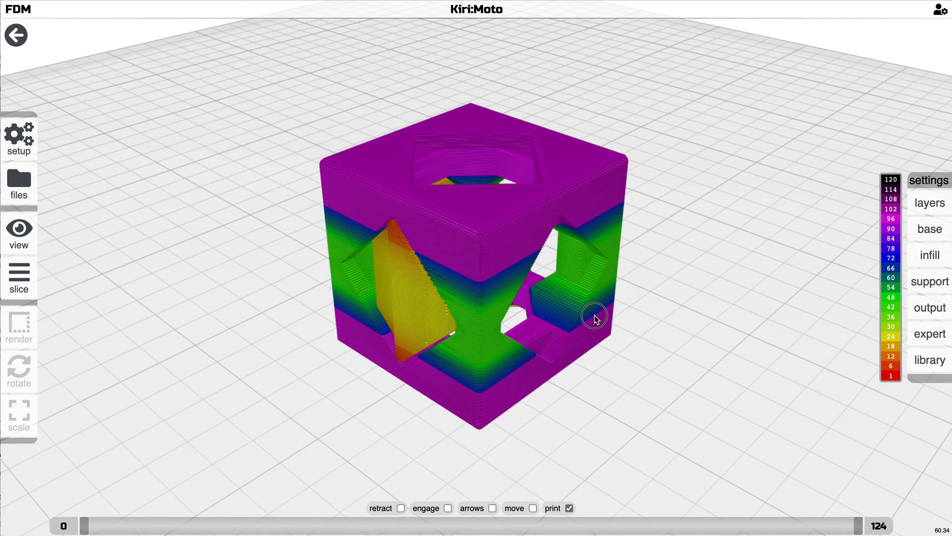